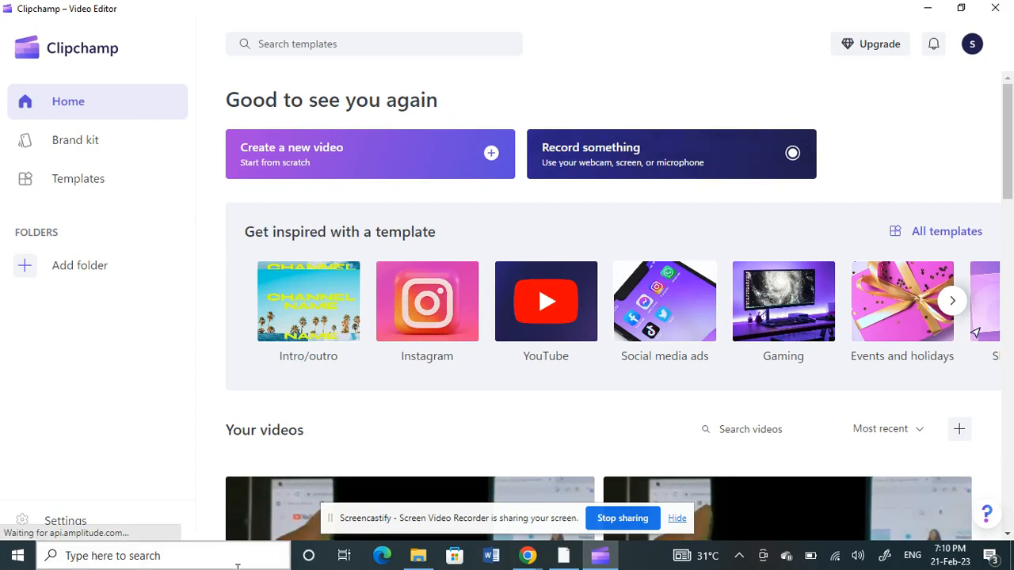
pyautogui.moveTo(339, 154)
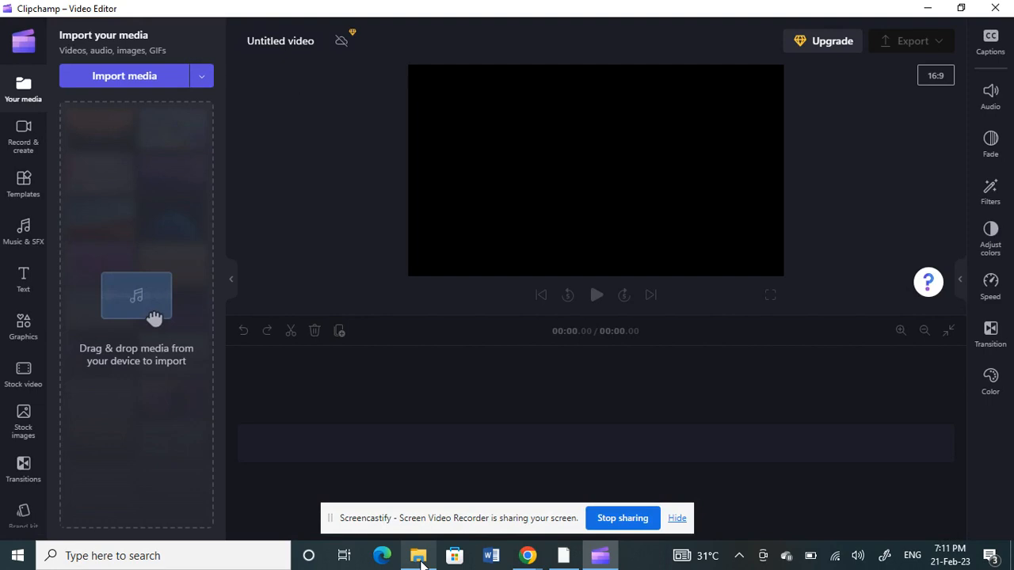
# - Bring the green-screen phone MP4 from Downloads into Your media and onto the timeline
pyautogui.click(418, 554)
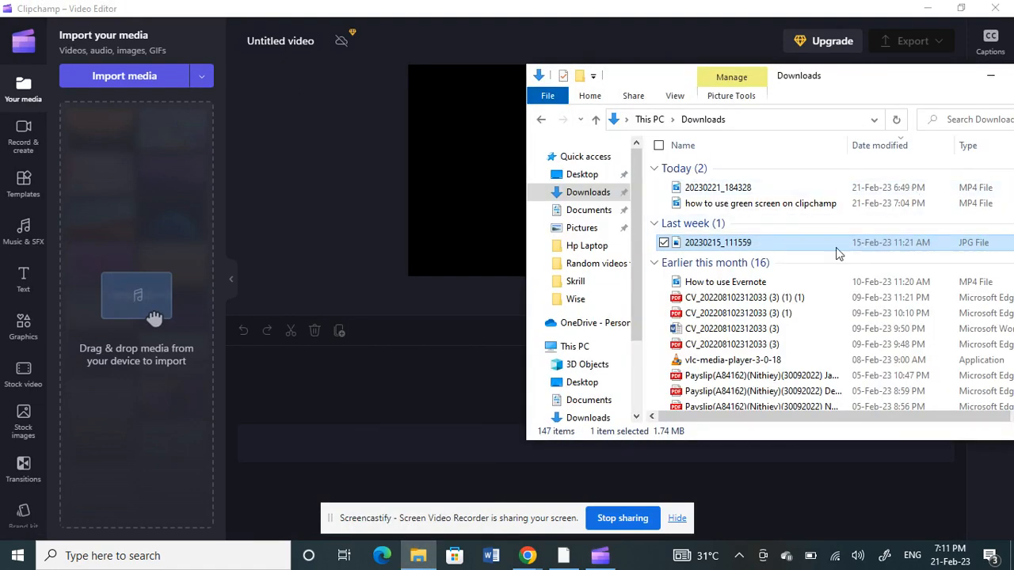
pyautogui.click(717, 187)
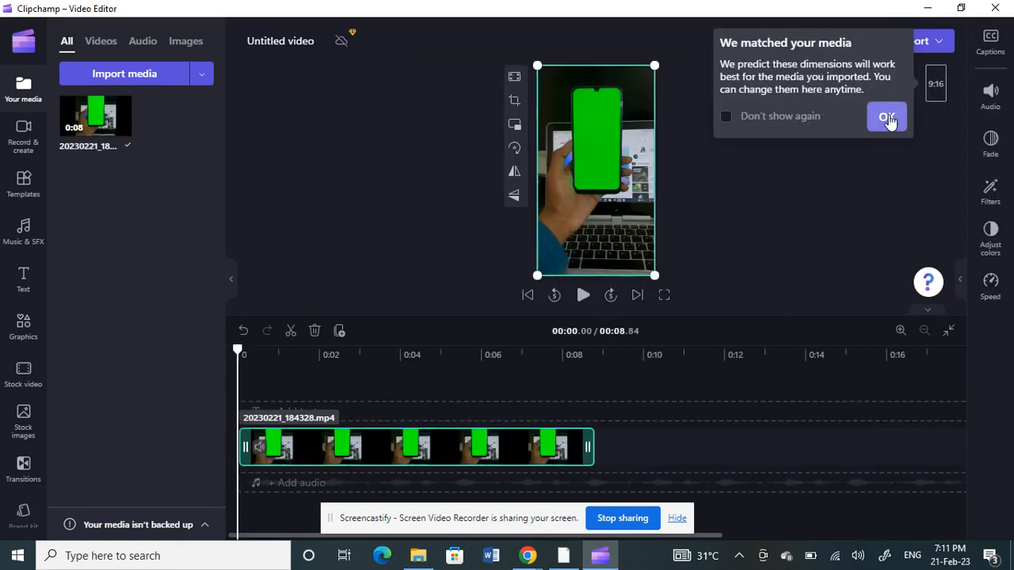
# - Accept the suggested dimensions and split the clip with the playhead at 0:03
pyautogui.click(888, 117)
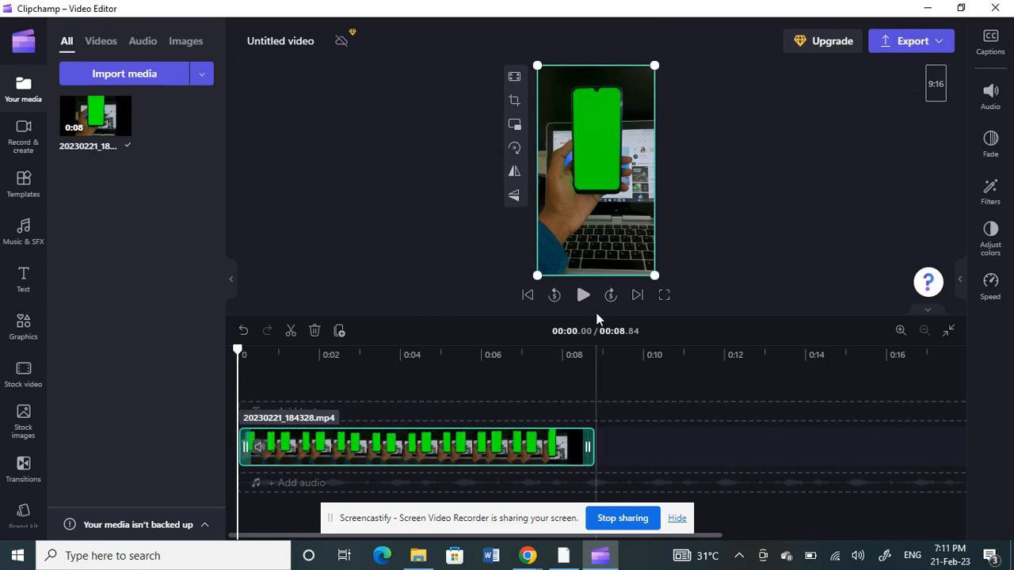
pyautogui.click(583, 295)
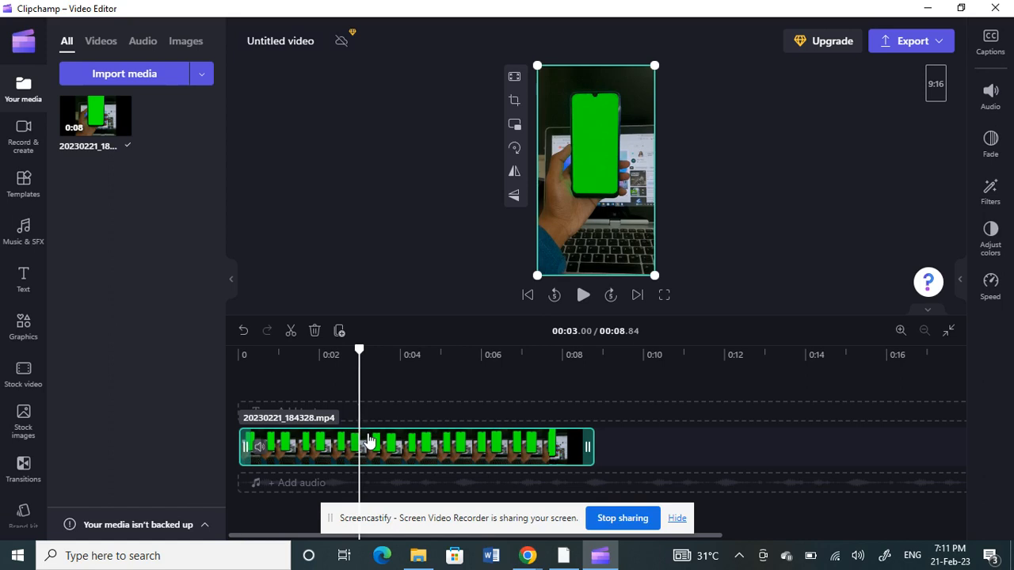
pyautogui.moveTo(358, 450)
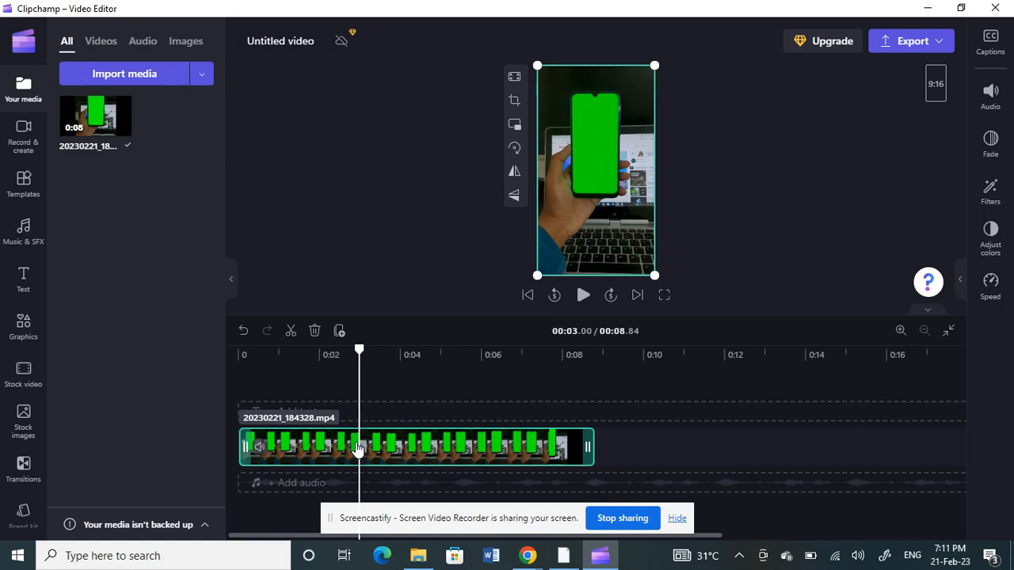
pyautogui.moveTo(292, 331)
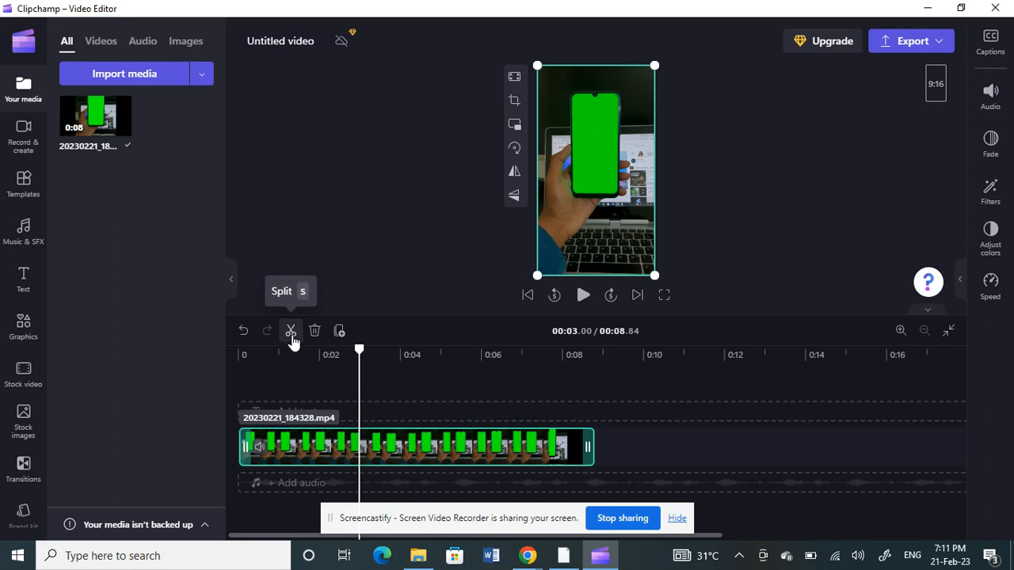
pyautogui.click(291, 331)
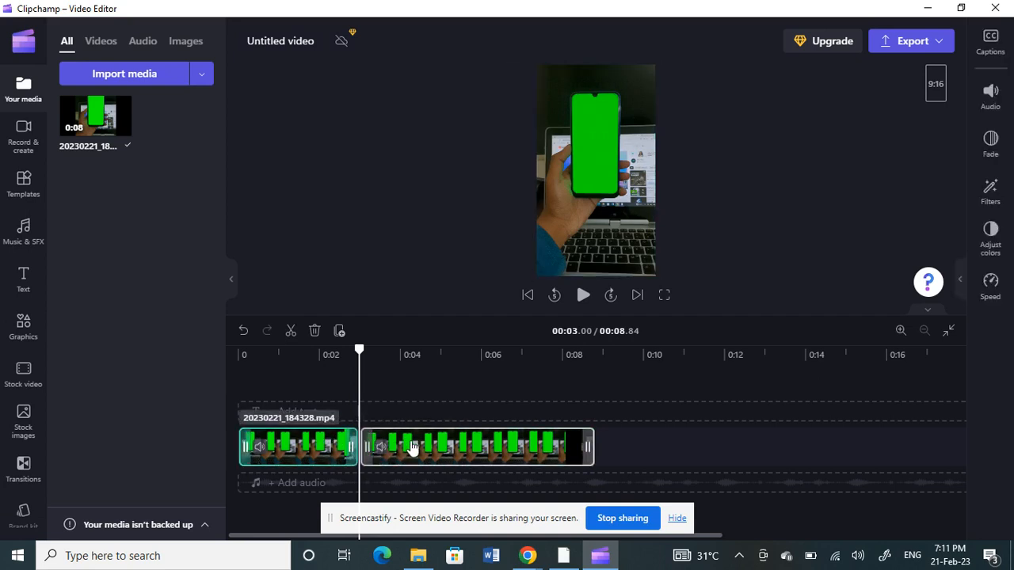
# - Drag the second clip part to the right and trim its end shorter
pyautogui.click(298, 447)
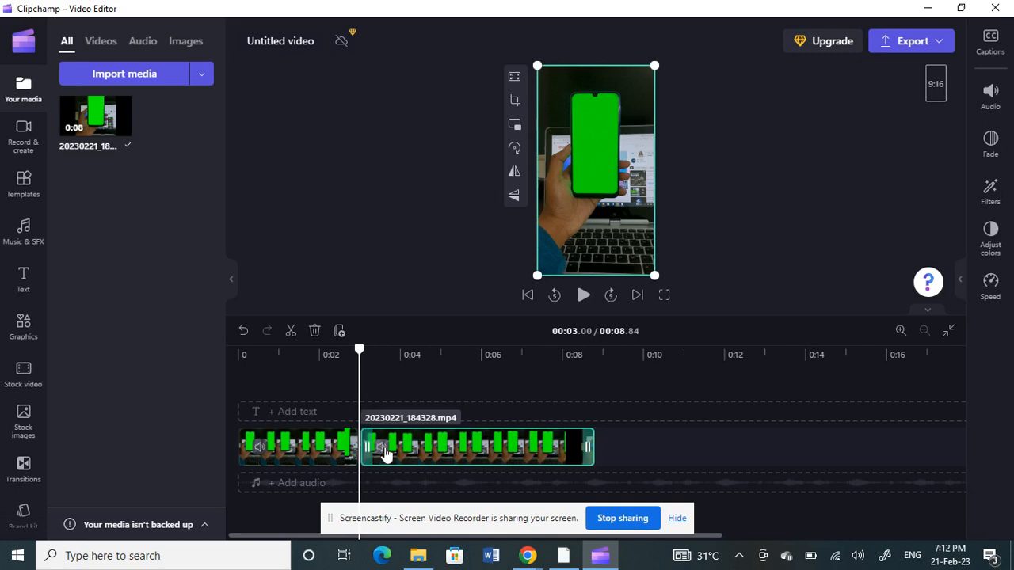
pyautogui.moveTo(372, 447)
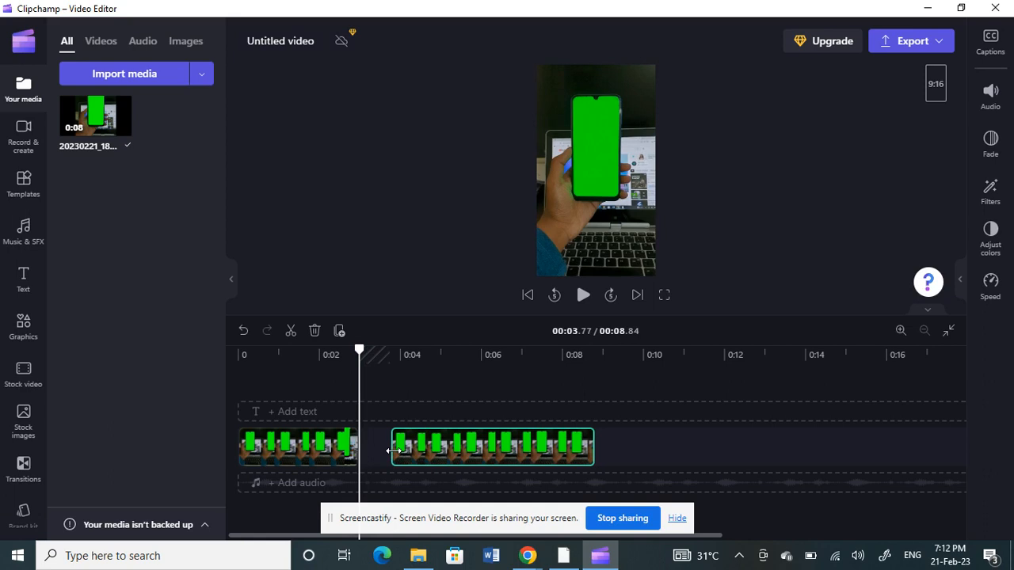
pyautogui.click(491, 445)
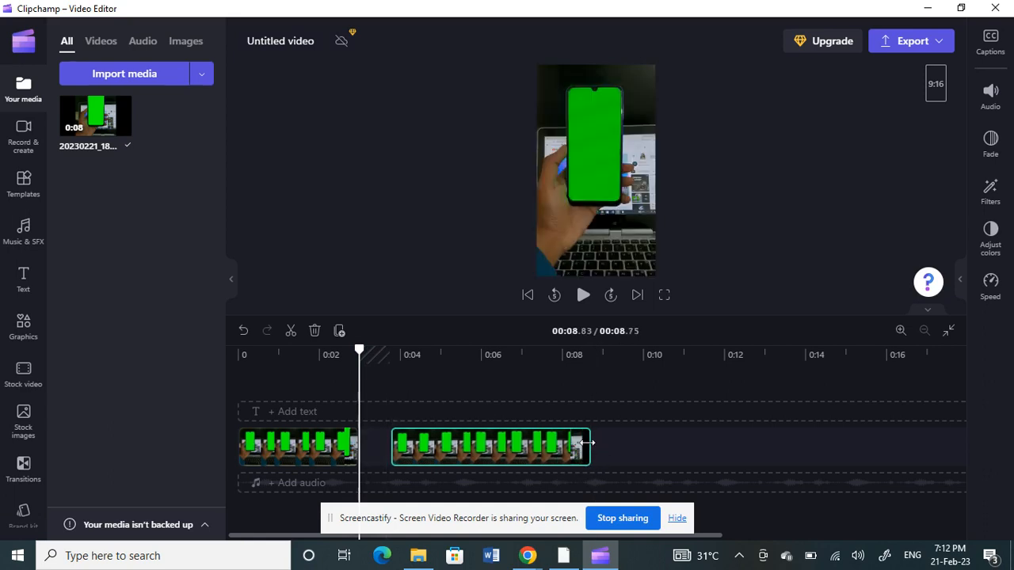
pyautogui.click(475, 447)
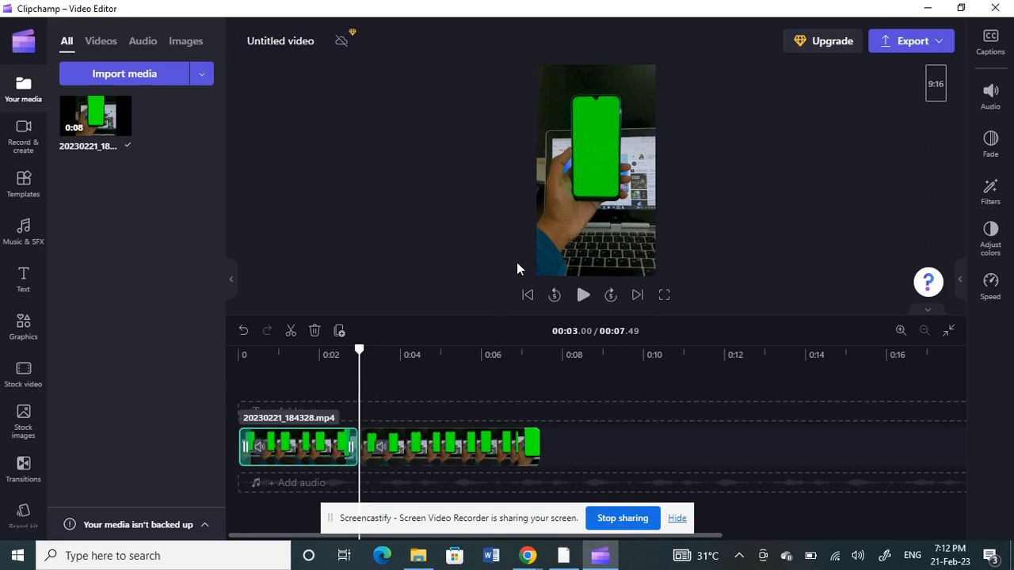
pyautogui.moveTo(499, 346)
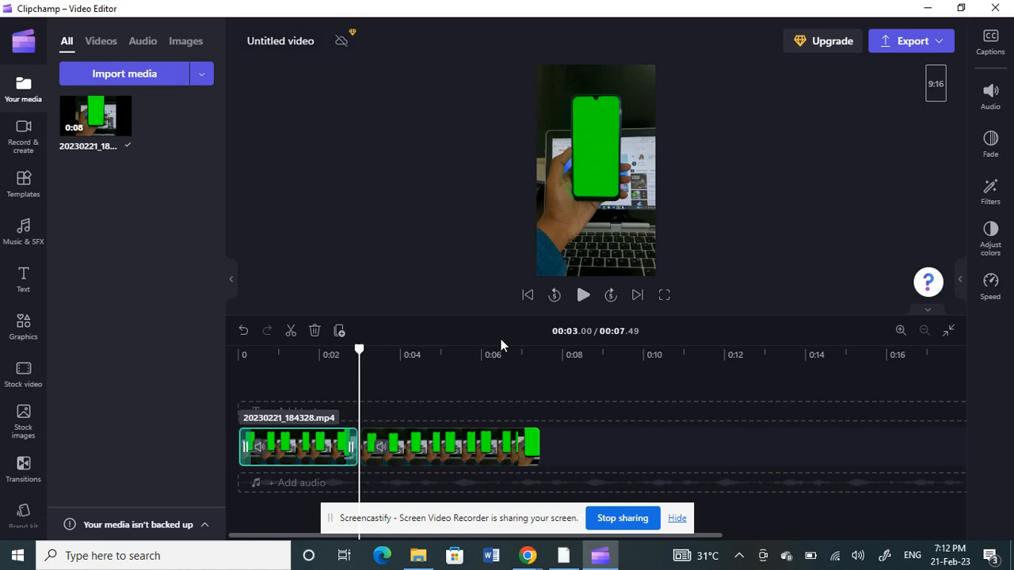